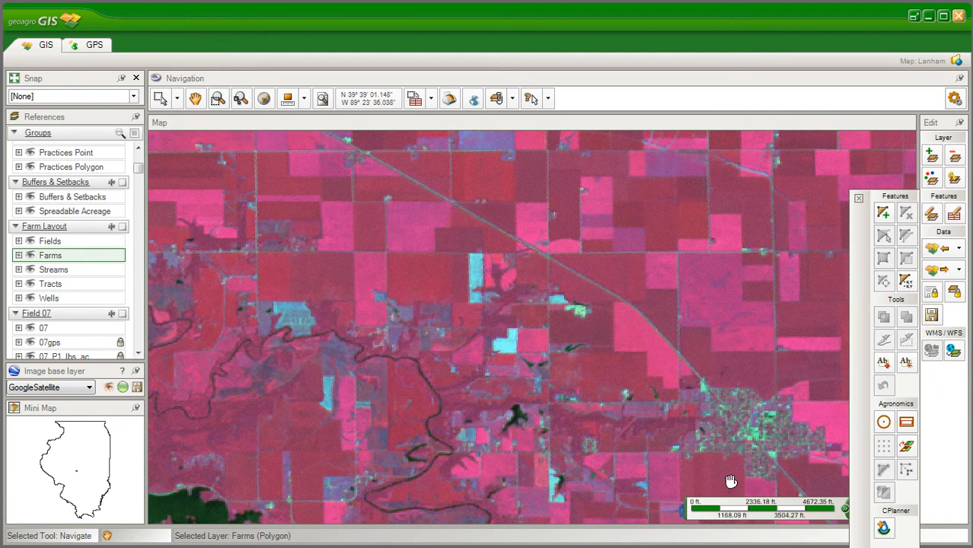
mouse_move(725, 480)
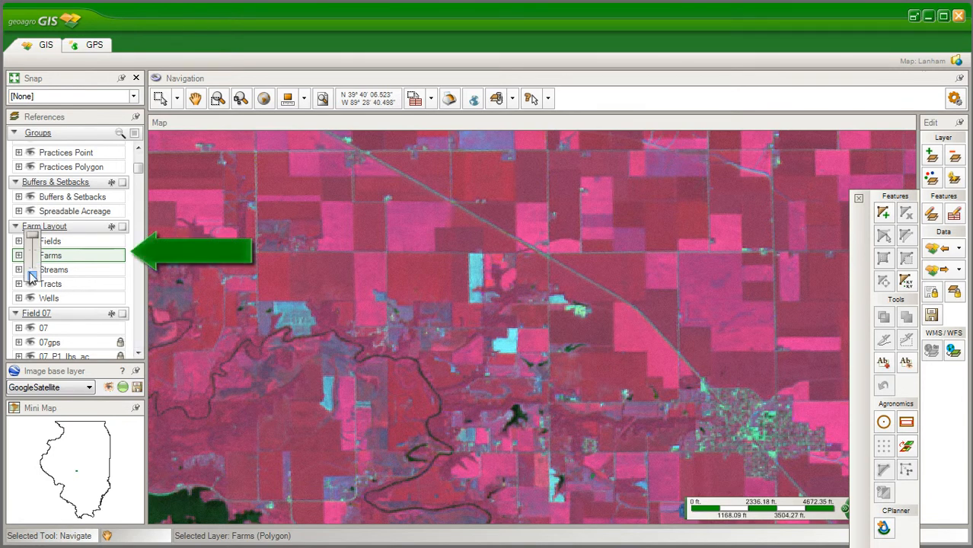
- Turn on the Farm Layout farm layer to show labeled field boundaries over the imagery
left_click(19, 255)
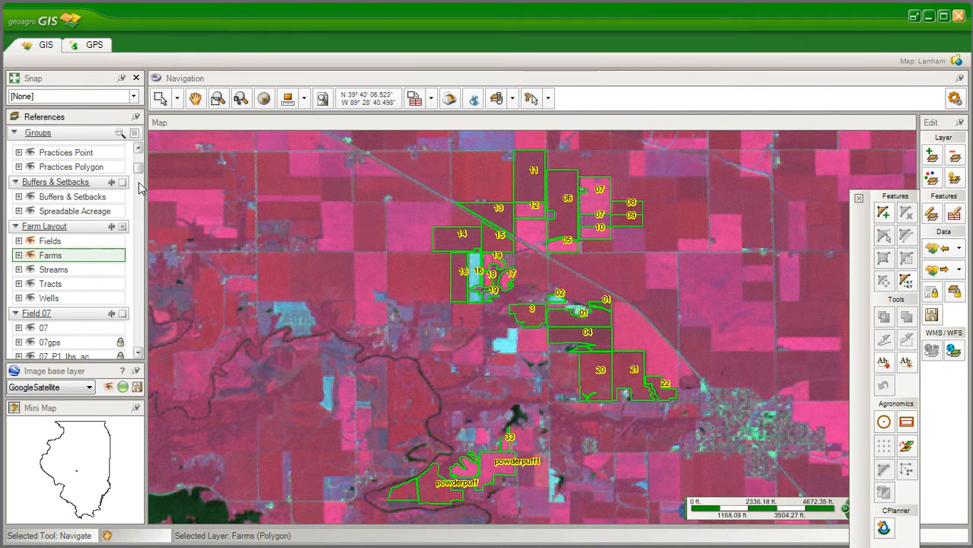
- Scroll the References list down to the Field 07s group's Productivity_Field_07s layer
scroll("down", 3)
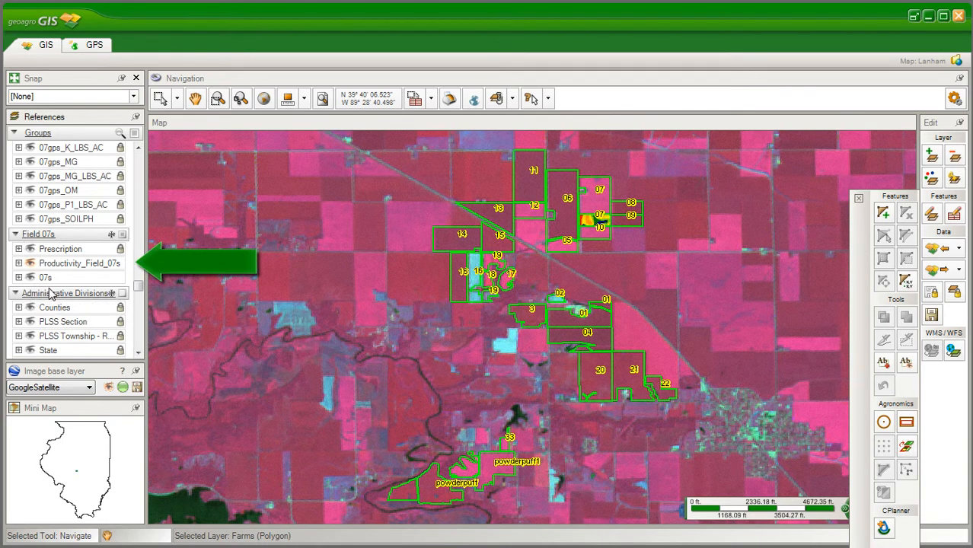
mouse_move(80, 268)
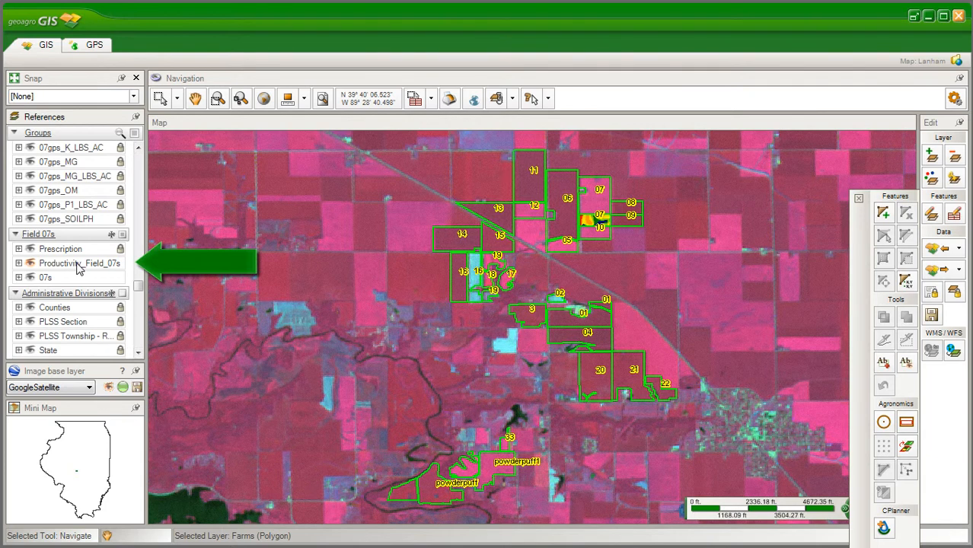
- Zoom to the Productivity_Field_07s layer extent so field 07's productivity zones fill the map
double_click(77, 262)
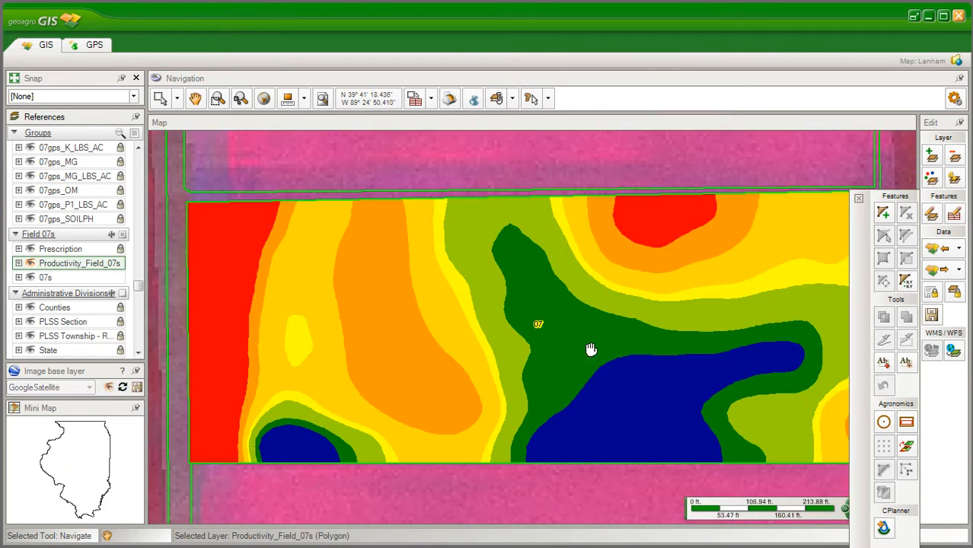
left_click_drag(591, 349, 680, 363)
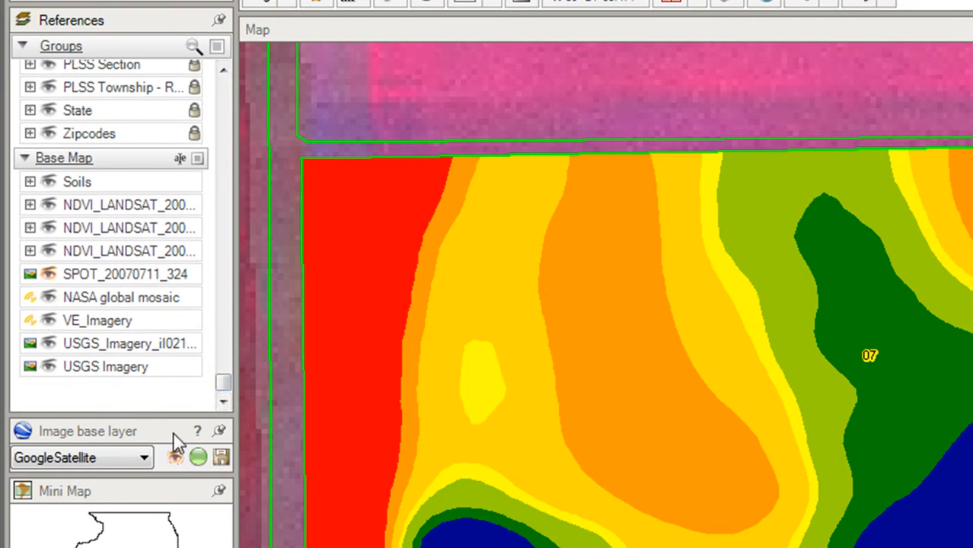
mouse_move(53, 278)
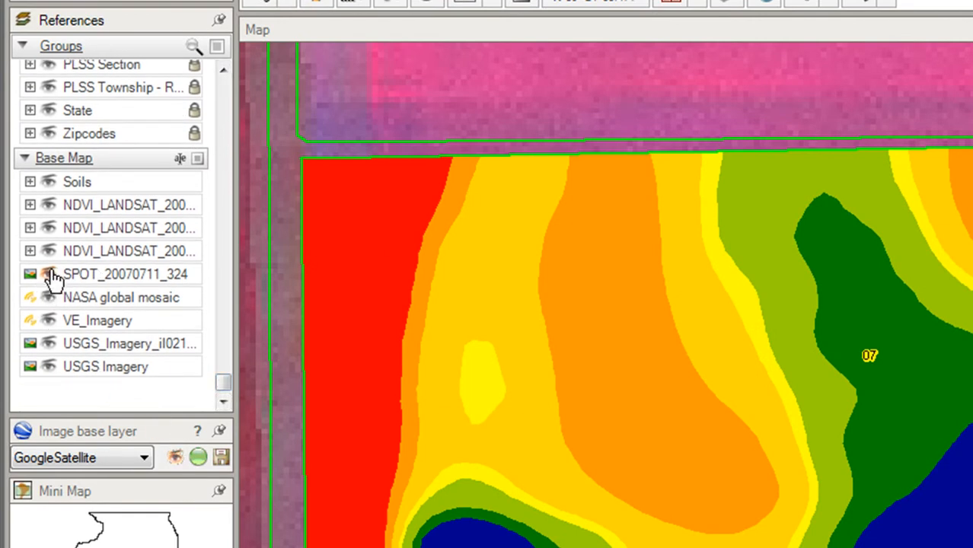
mouse_move(53, 289)
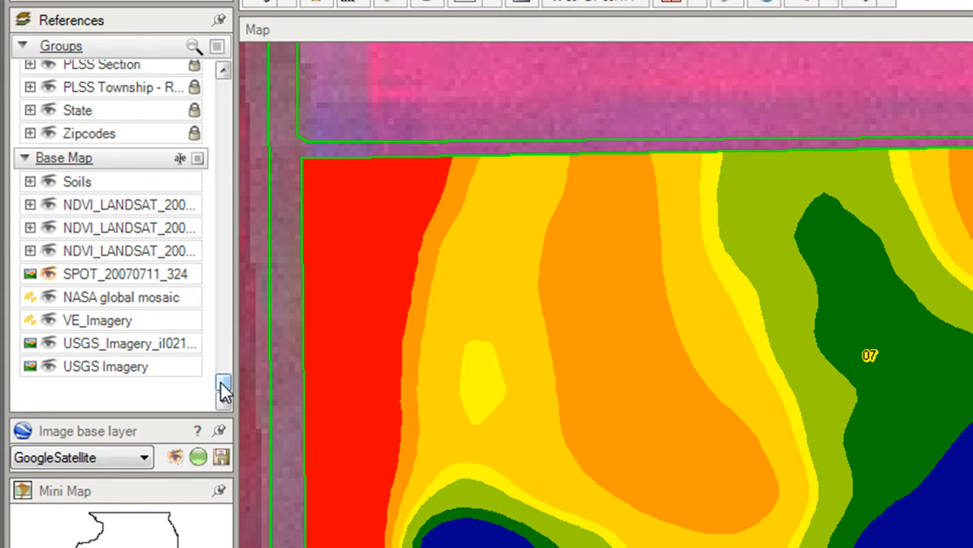
scroll("up", 3)
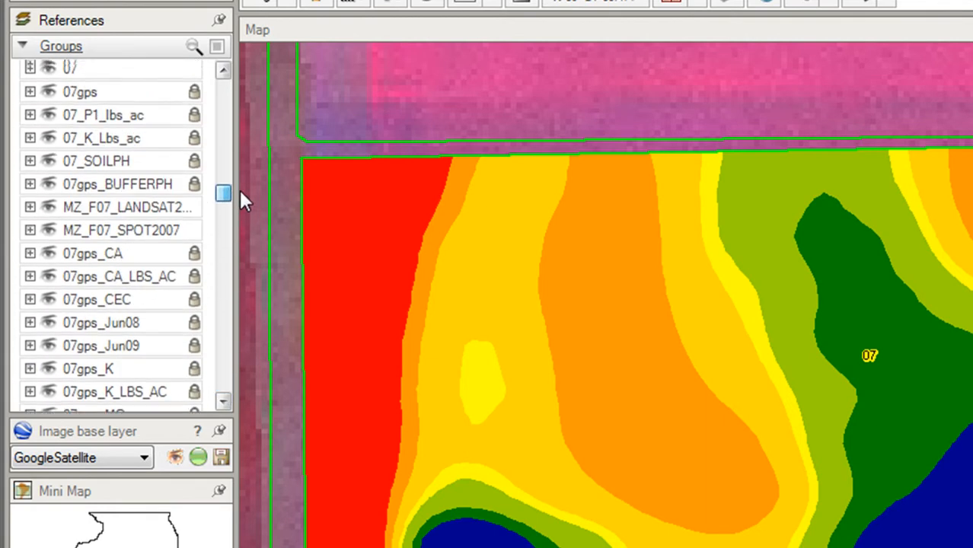
scroll("up", 3)
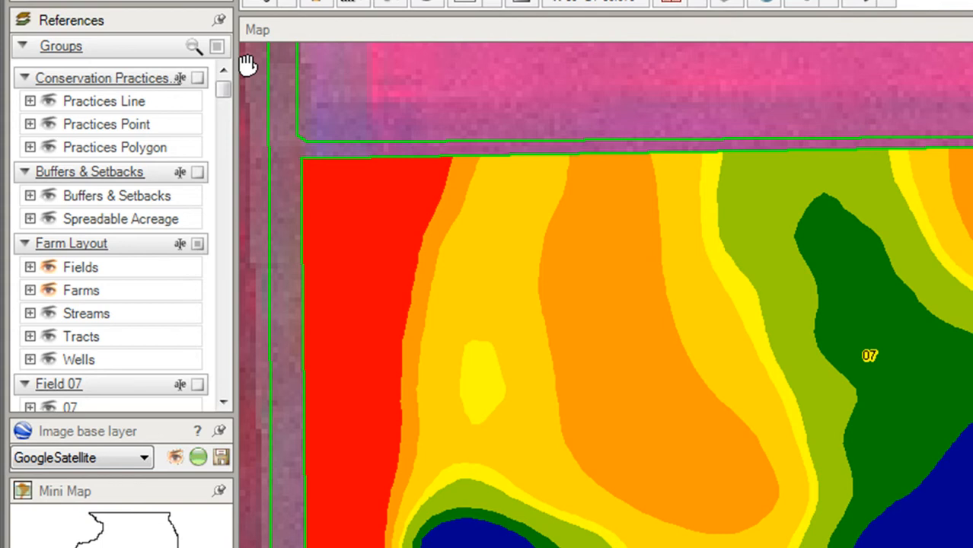
mouse_move(190, 122)
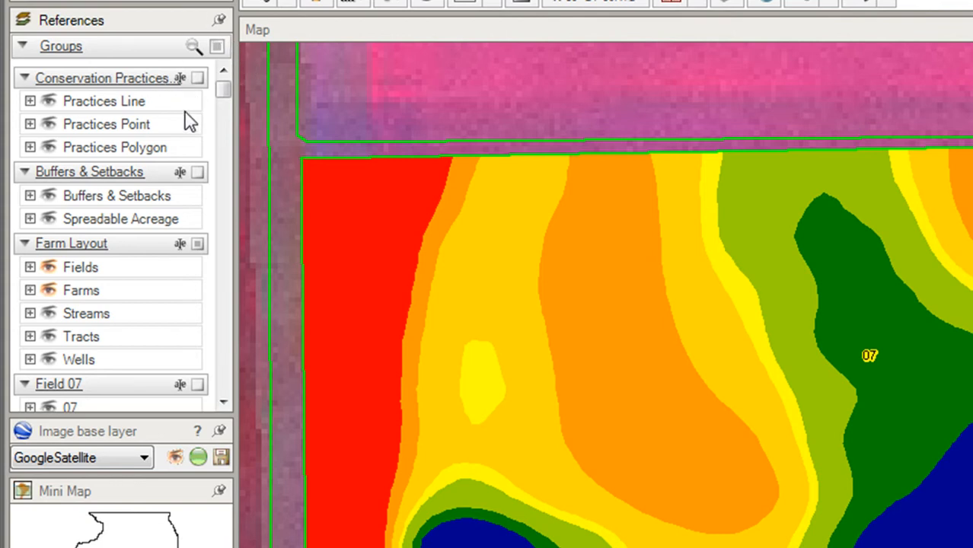
mouse_move(156, 288)
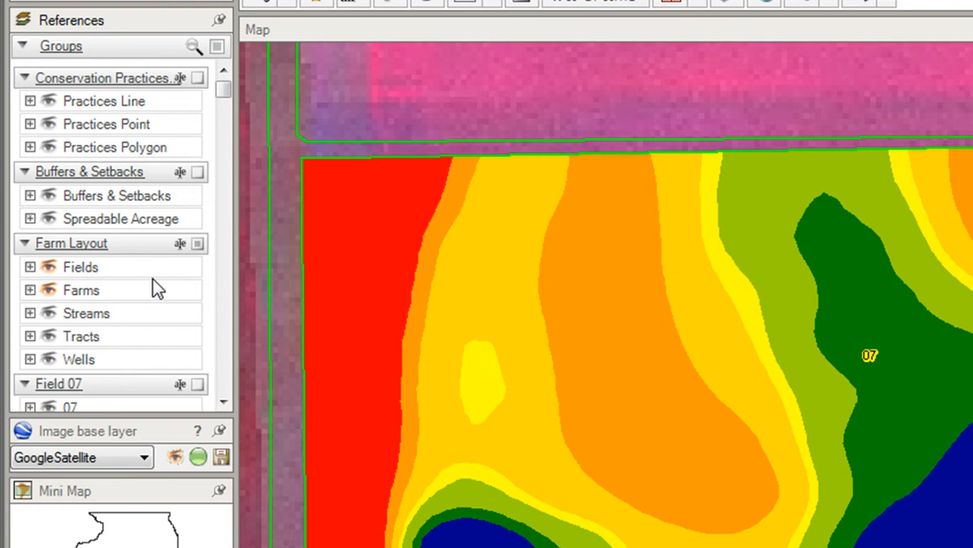
- Collapse Farm Layout and Field 07, then use the Groups header arrow to collapse all groups
left_click(24, 244)
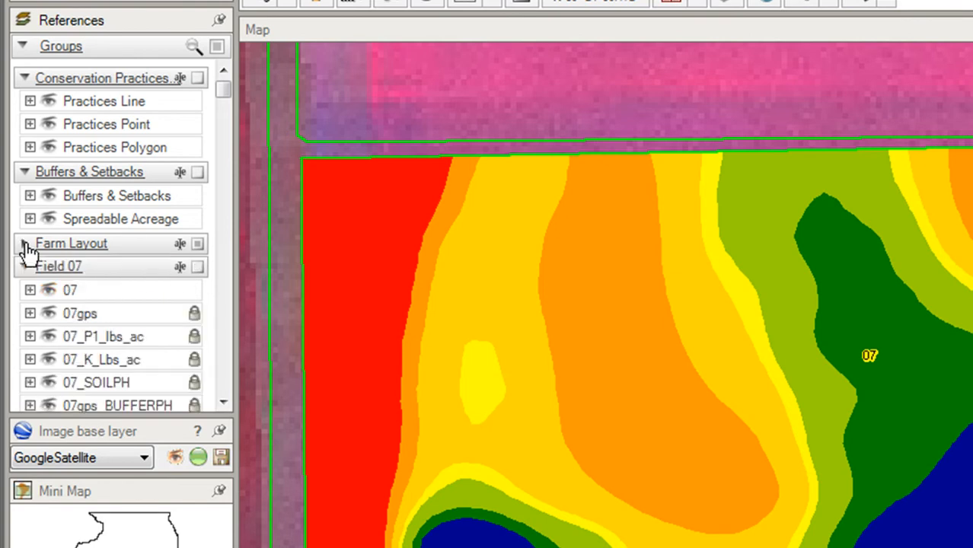
left_click(23, 171)
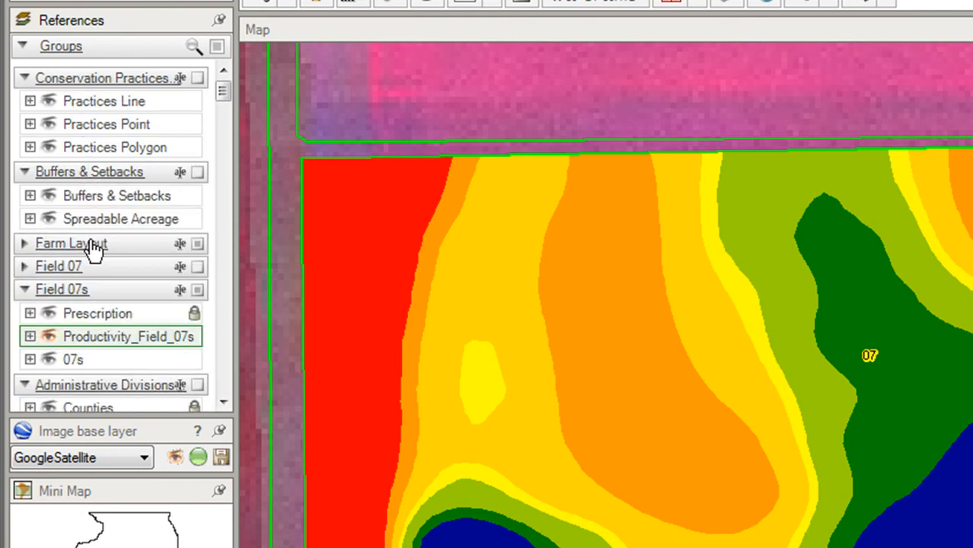
left_click(23, 243)
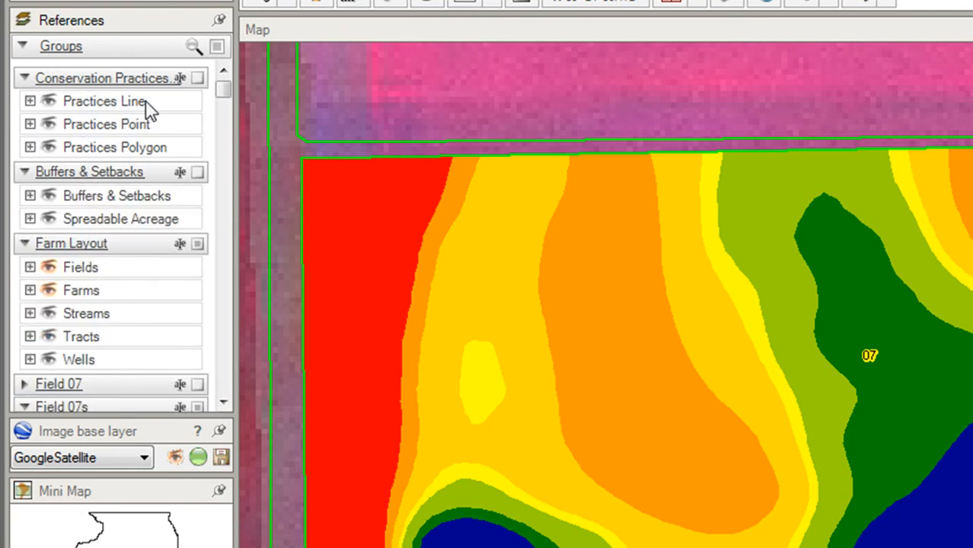
mouse_move(61, 46)
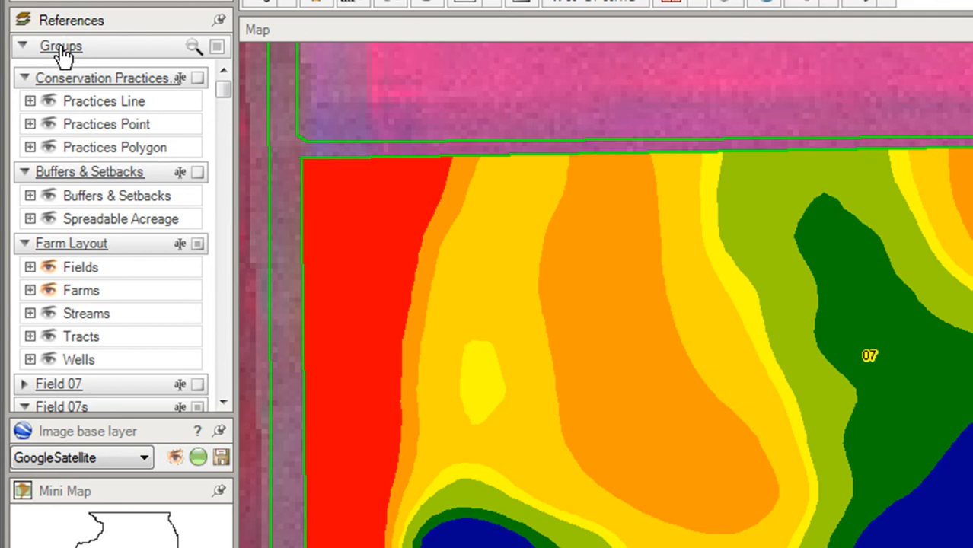
left_click(23, 46)
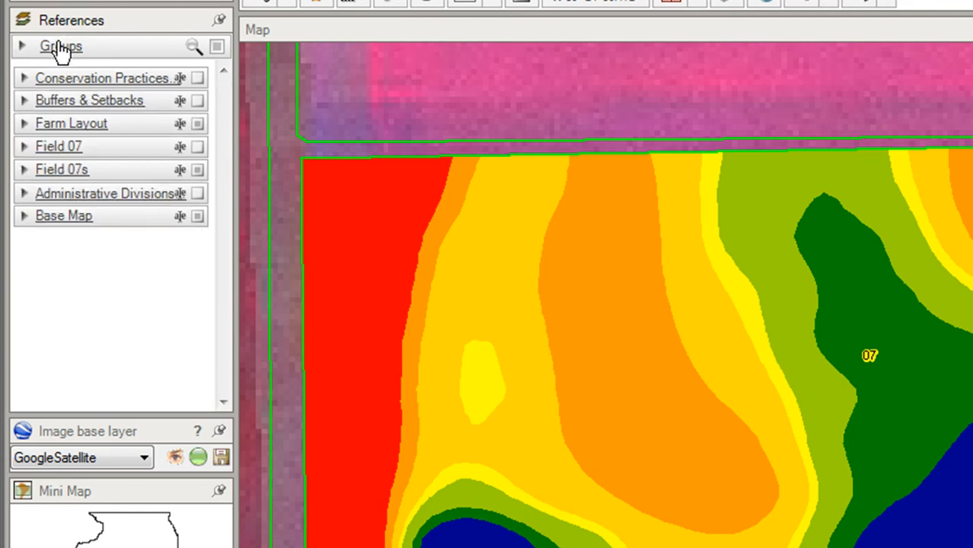